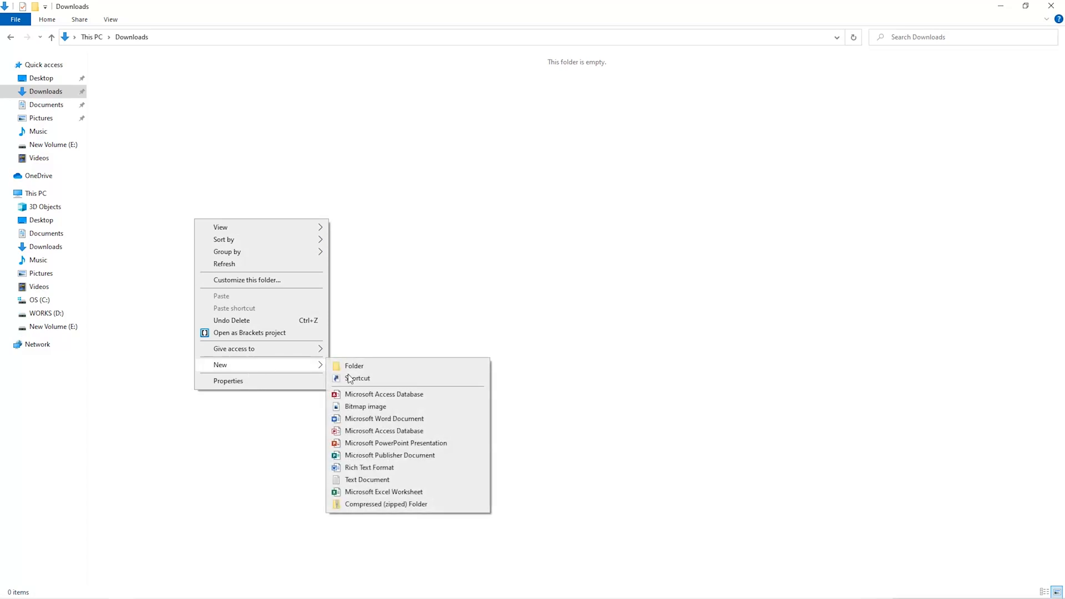
# Create a new folder named Miner in the Downloads folder.
pyautogui.click(354, 366)
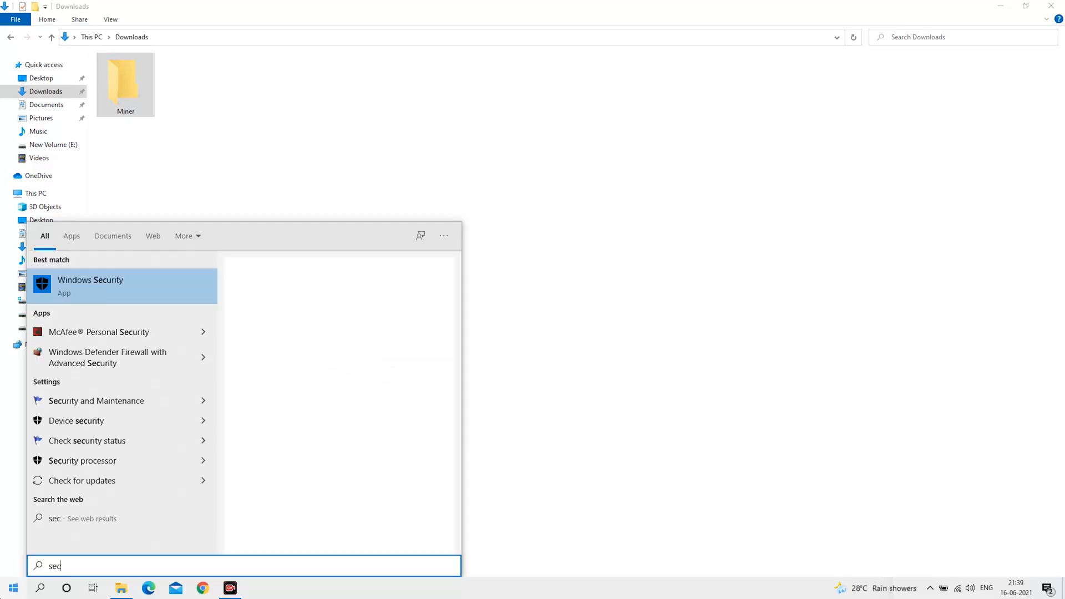
# Add Downloads\Miner as a folder exclusion in Windows Security's virus protection settings.
pyautogui.click(121, 285)
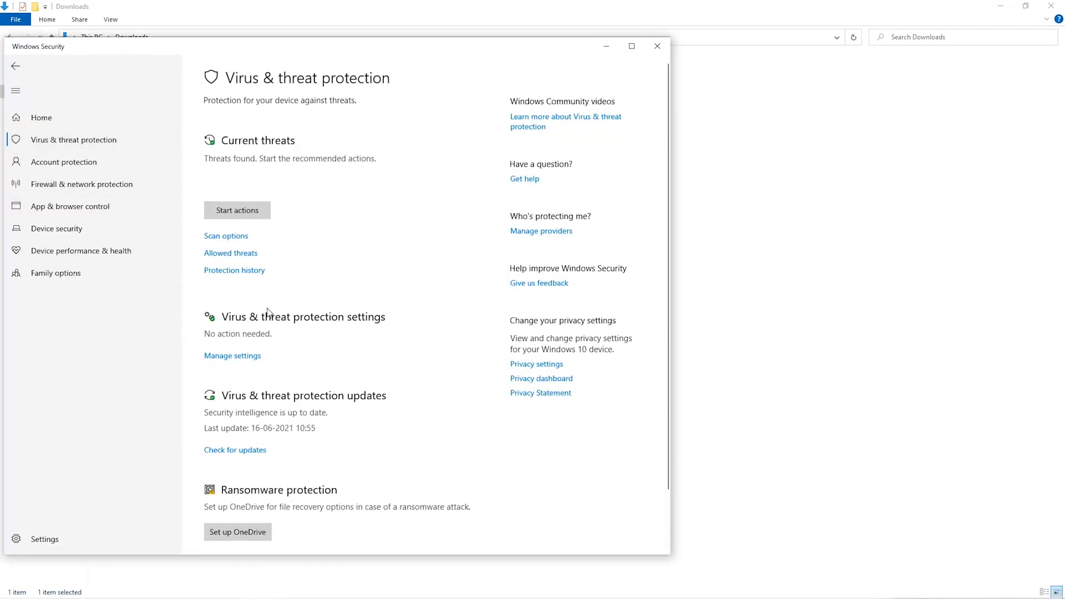
pyautogui.scroll(-3)
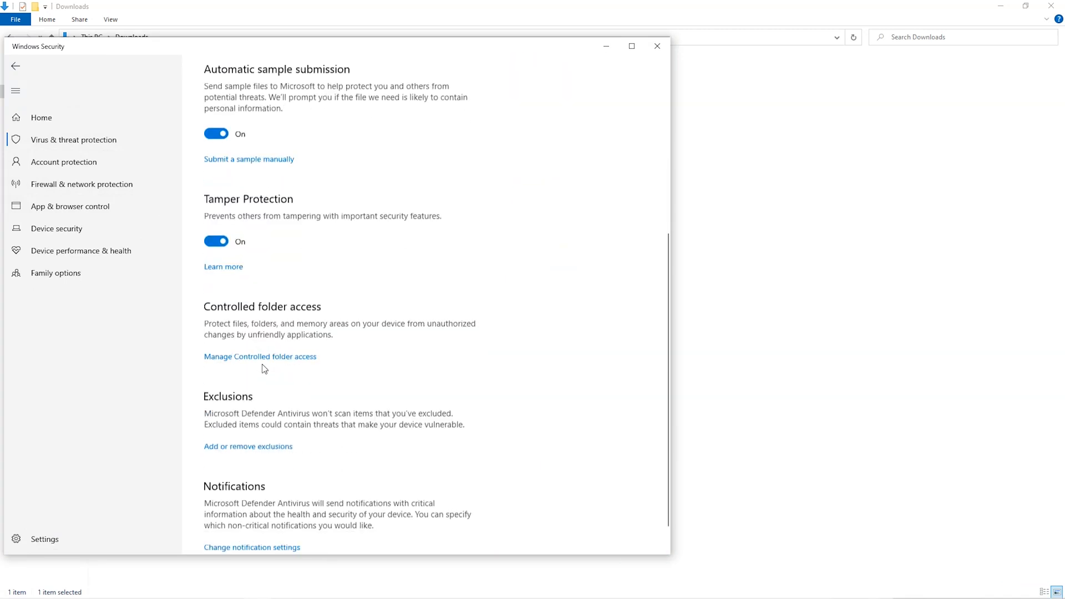
pyautogui.scroll(-3)
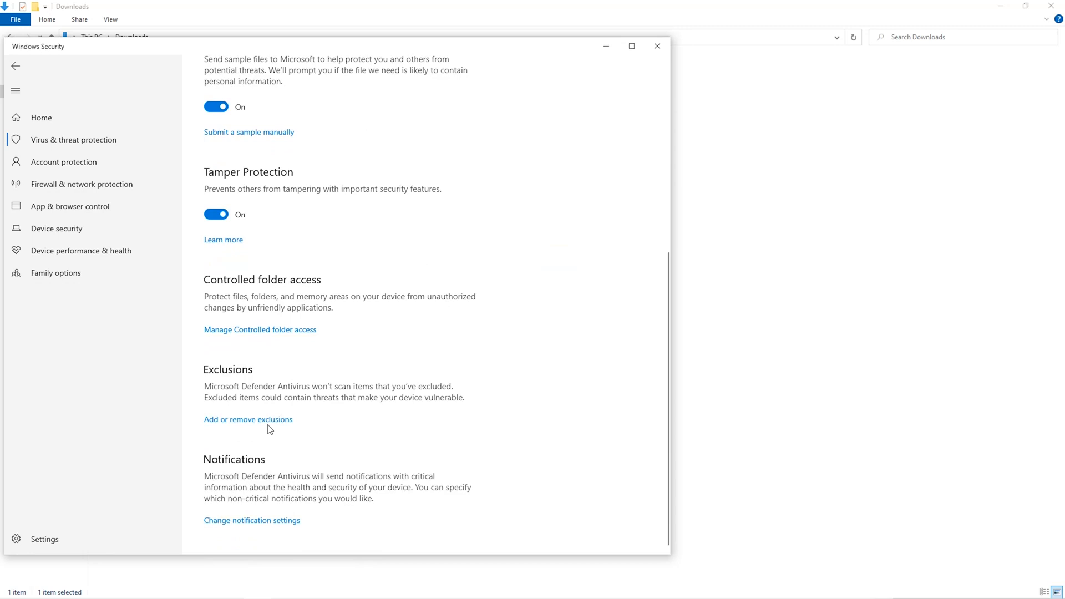
pyautogui.click(248, 419)
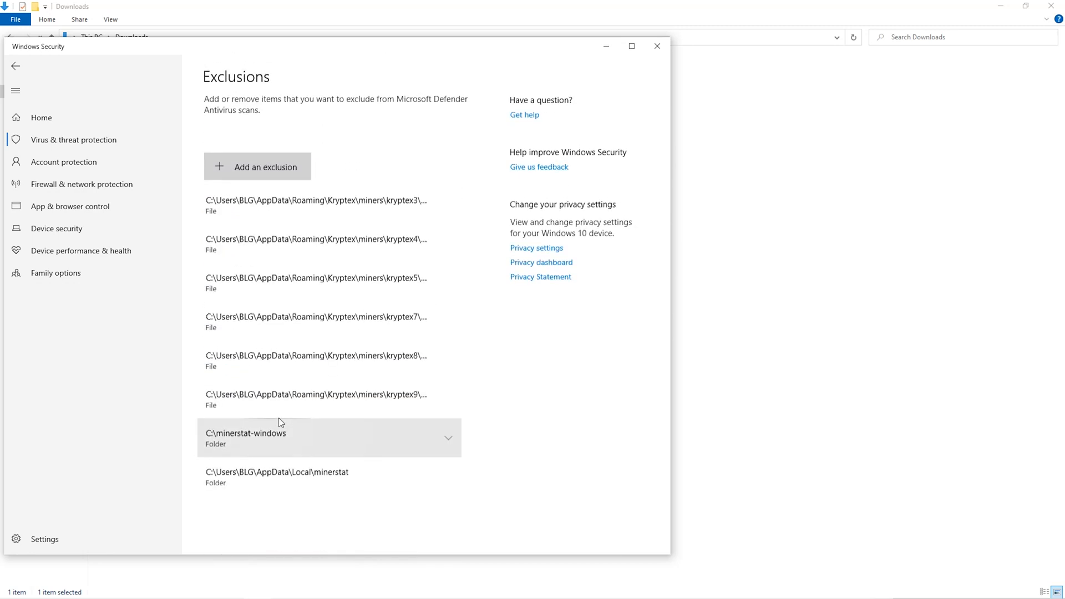
pyautogui.click(265, 167)
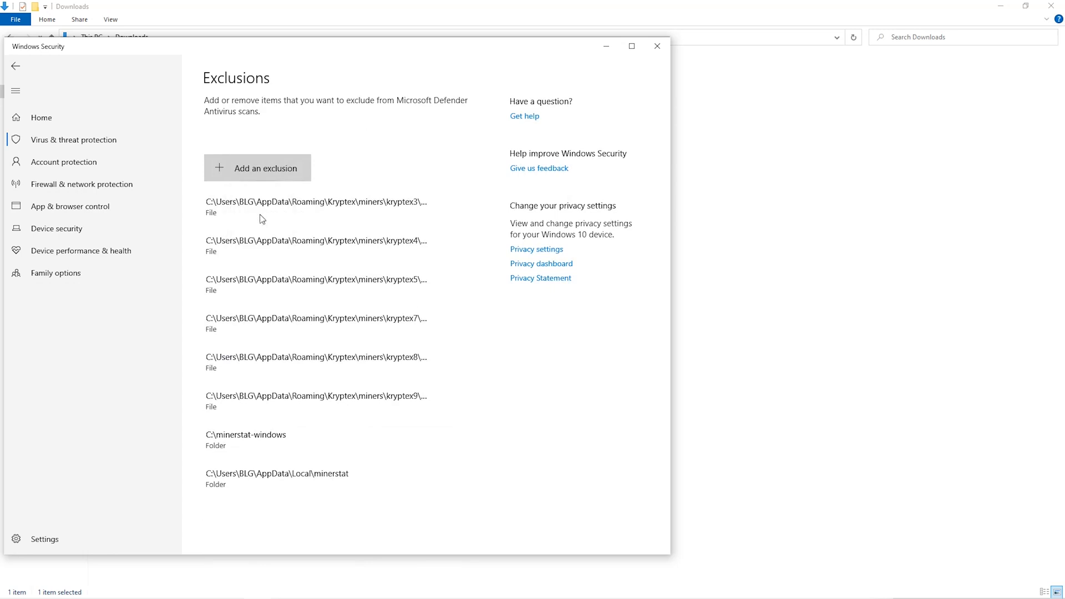
pyautogui.click(257, 168)
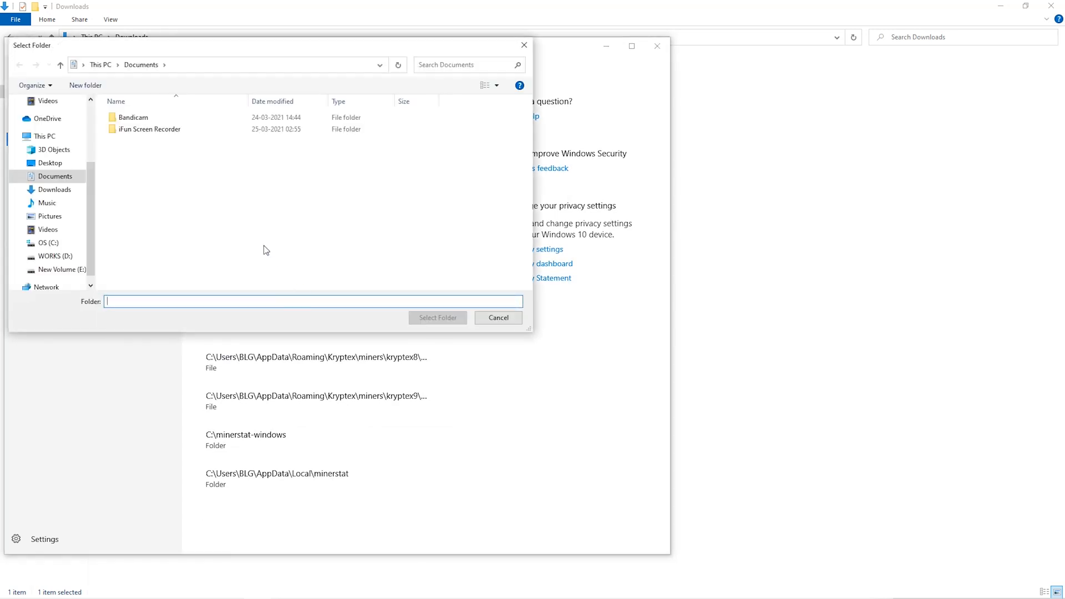
pyautogui.click(54, 203)
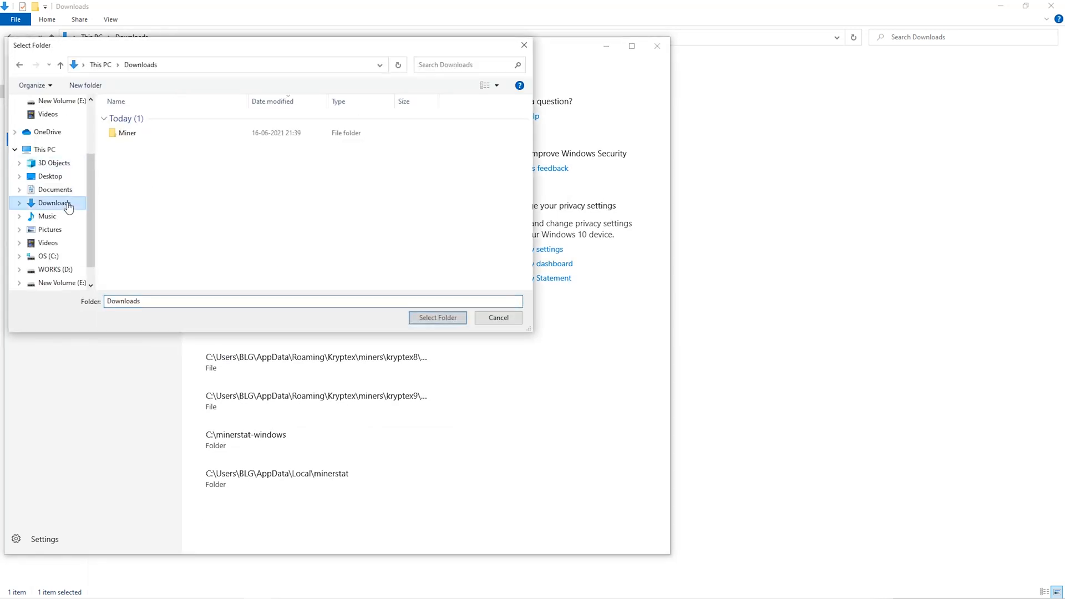
pyautogui.click(126, 133)
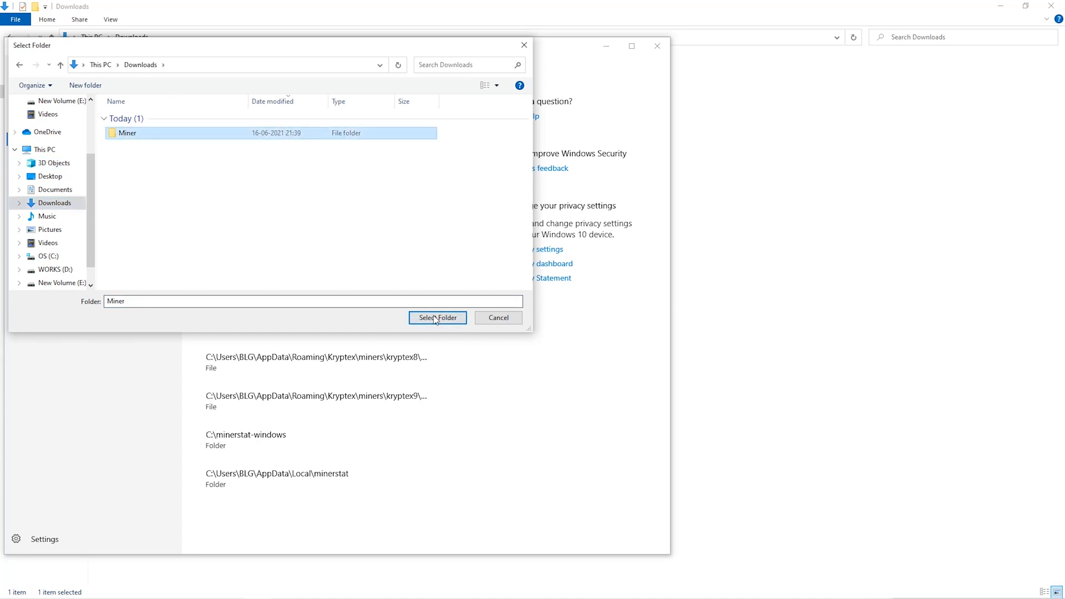
pyautogui.click(438, 317)
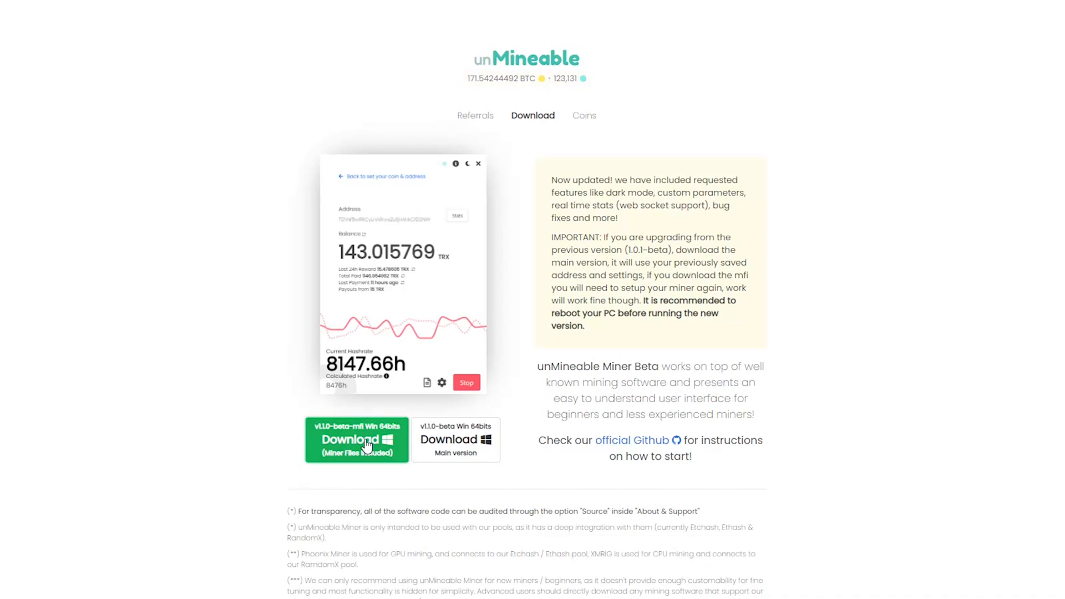
# Download the v1.1.0-beta-mfi miner zip and save it into Downloads\Miner.
pyautogui.click(357, 438)
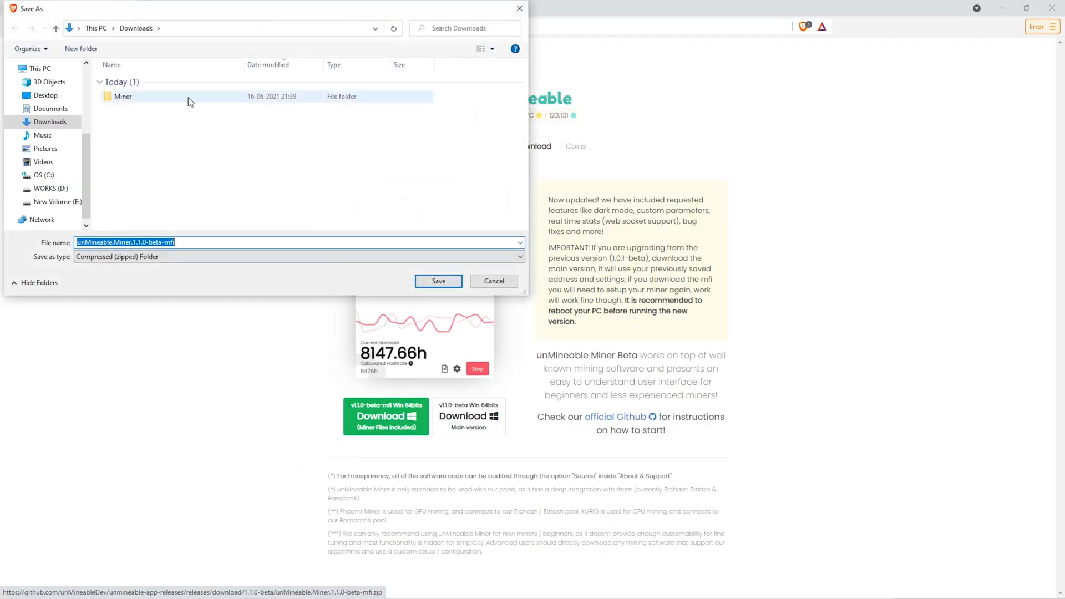
pyautogui.doubleClick(123, 96)
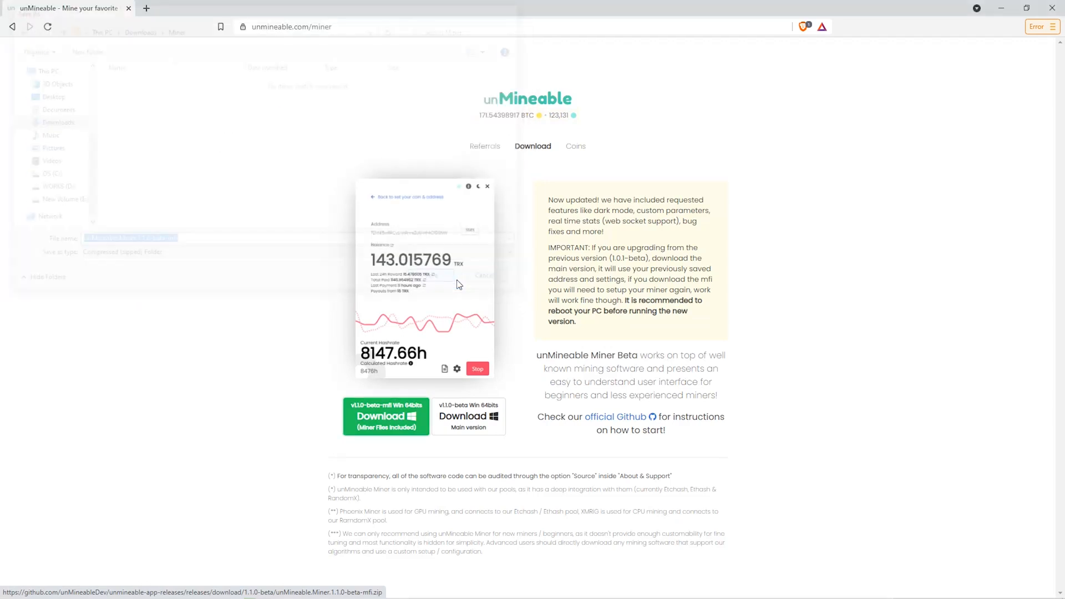
pyautogui.click(385, 416)
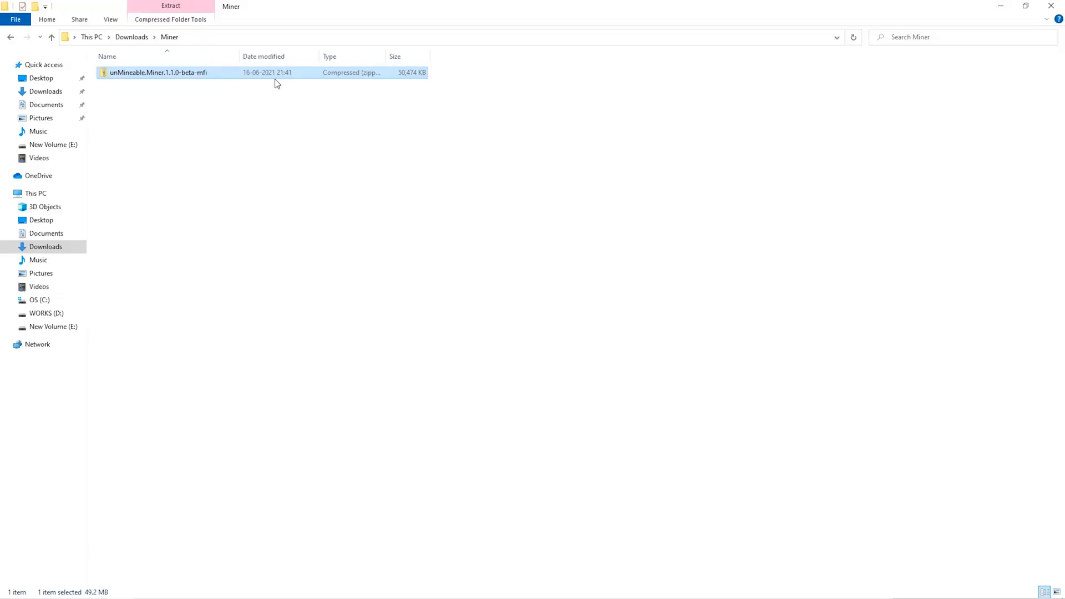
# Extract the miner zip in place and launch unMineable Miner 1.1.0-beta-mfi.
pyautogui.rightClick(158, 73)
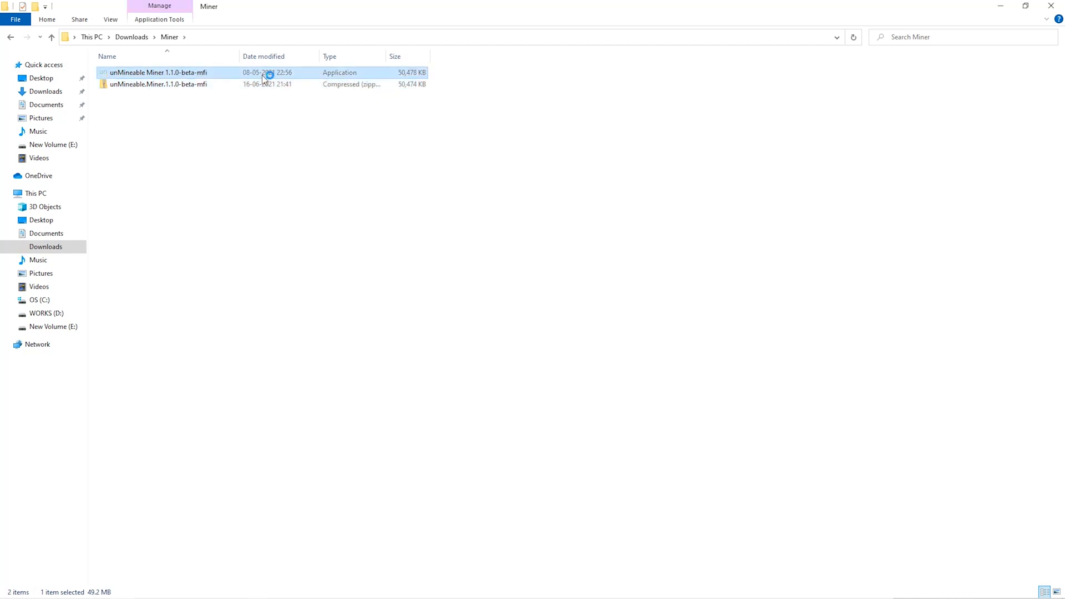
pyautogui.doubleClick(156, 72)
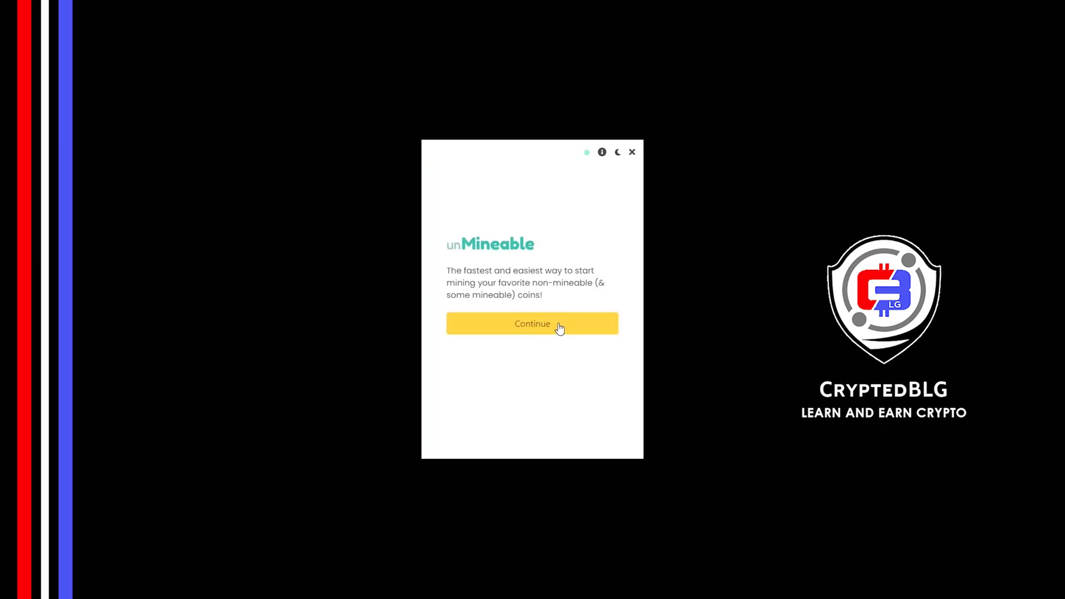
# Get past the welcome screen and select Graphics Card (GPU) as the mining hardware.
pyautogui.click(532, 323)
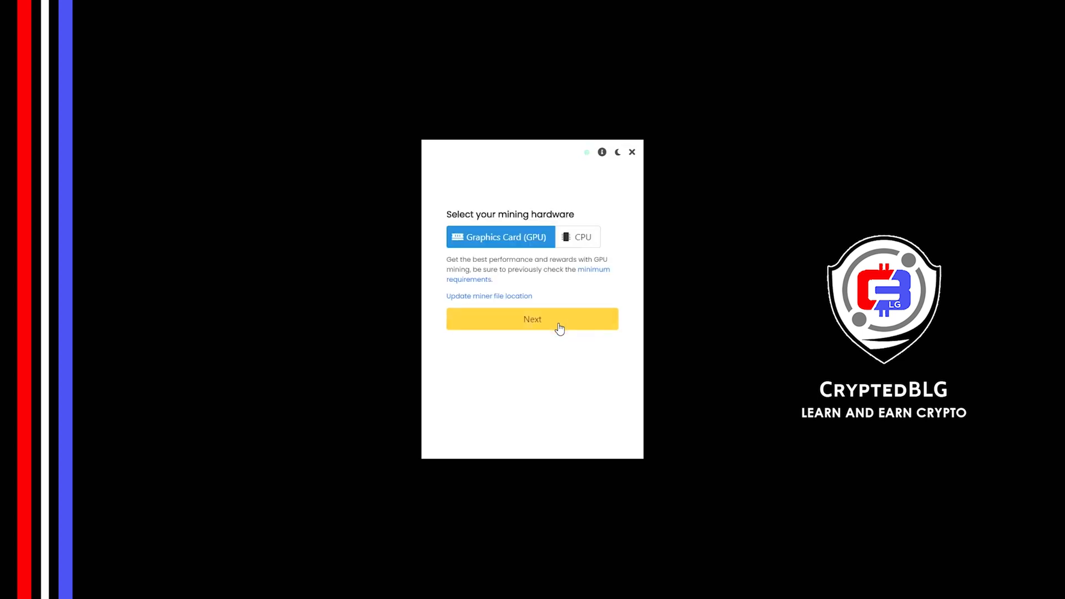
pyautogui.moveTo(559, 242)
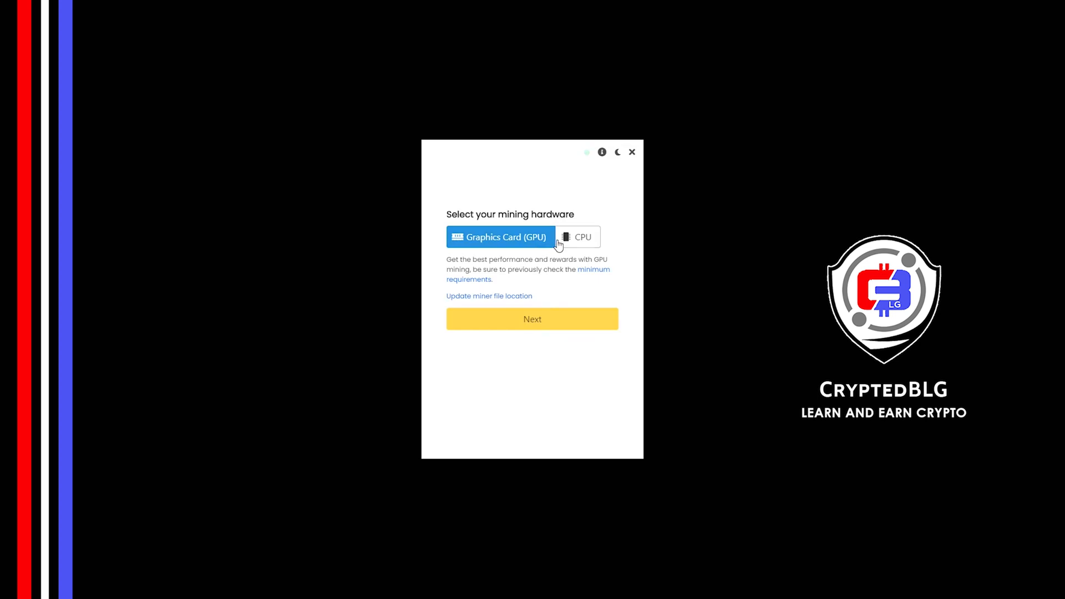
pyautogui.moveTo(573, 244)
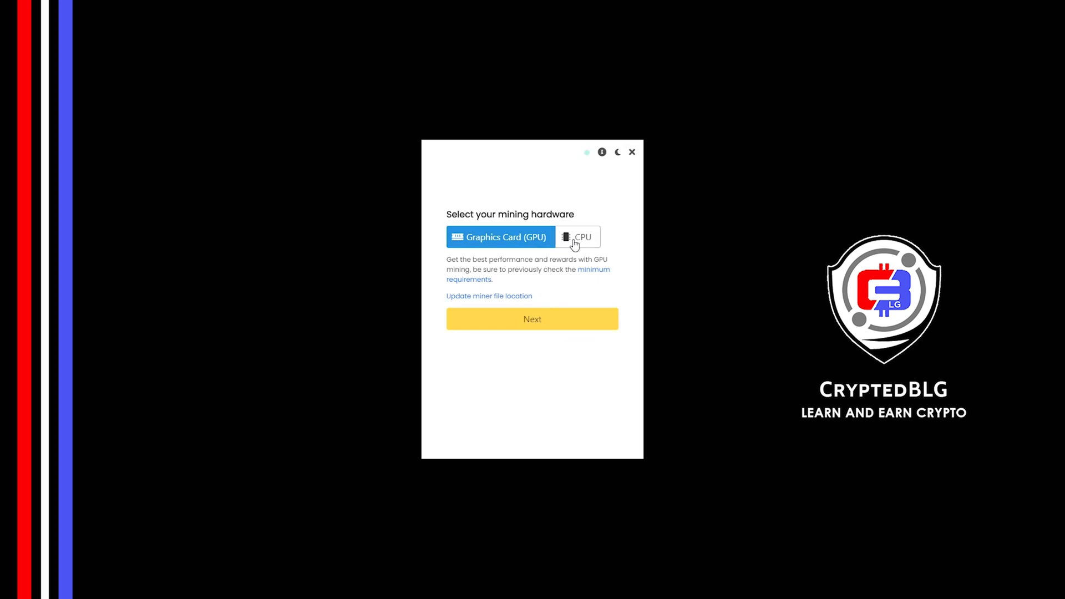
pyautogui.click(577, 237)
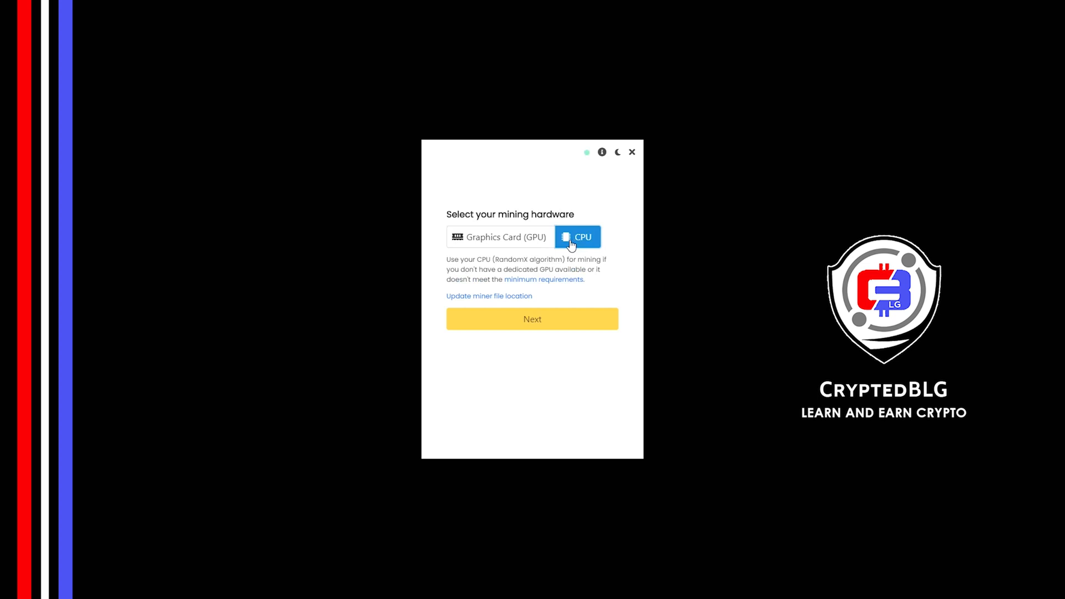
pyautogui.moveTo(514, 243)
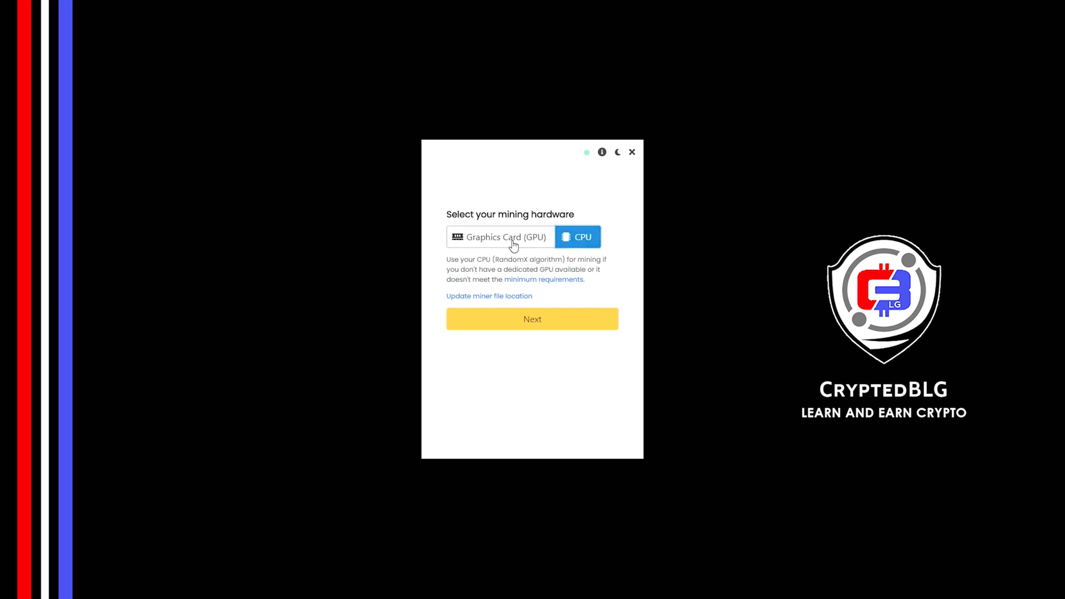
pyautogui.click(500, 237)
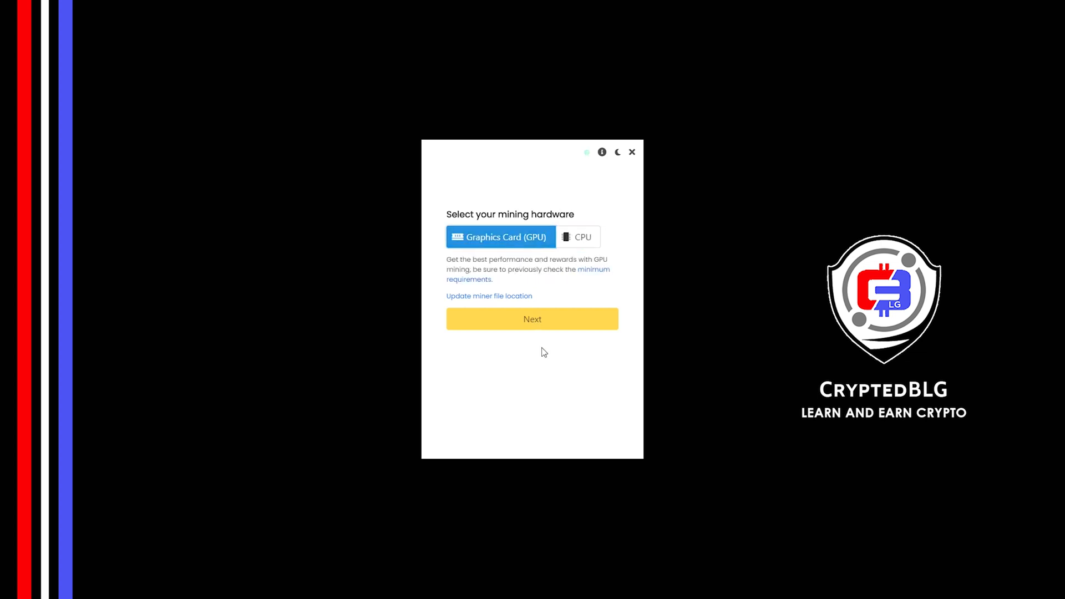
pyautogui.click(532, 320)
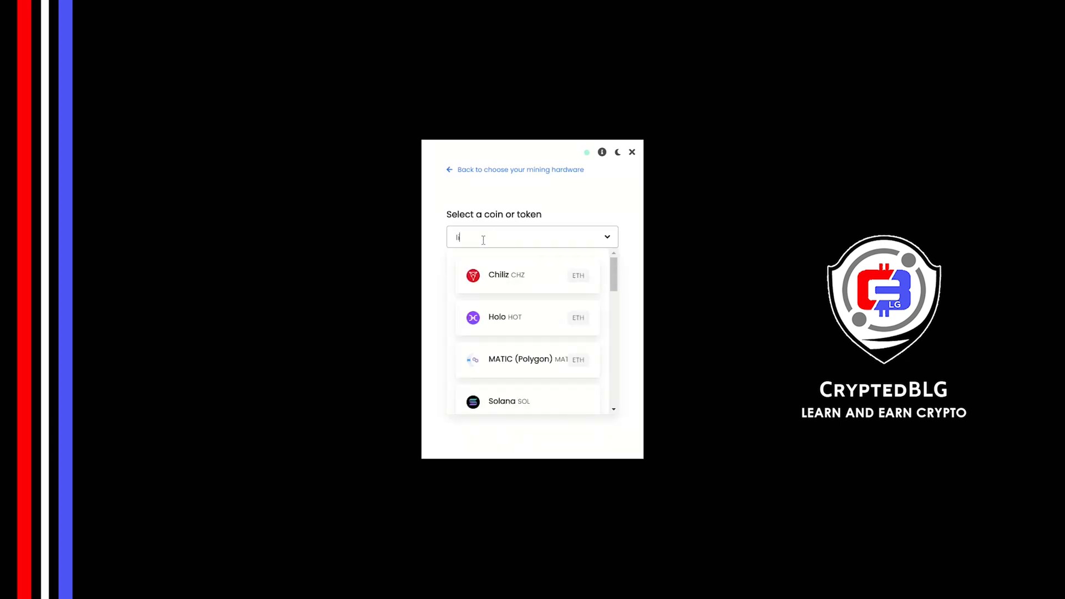
pyautogui.write('ite')
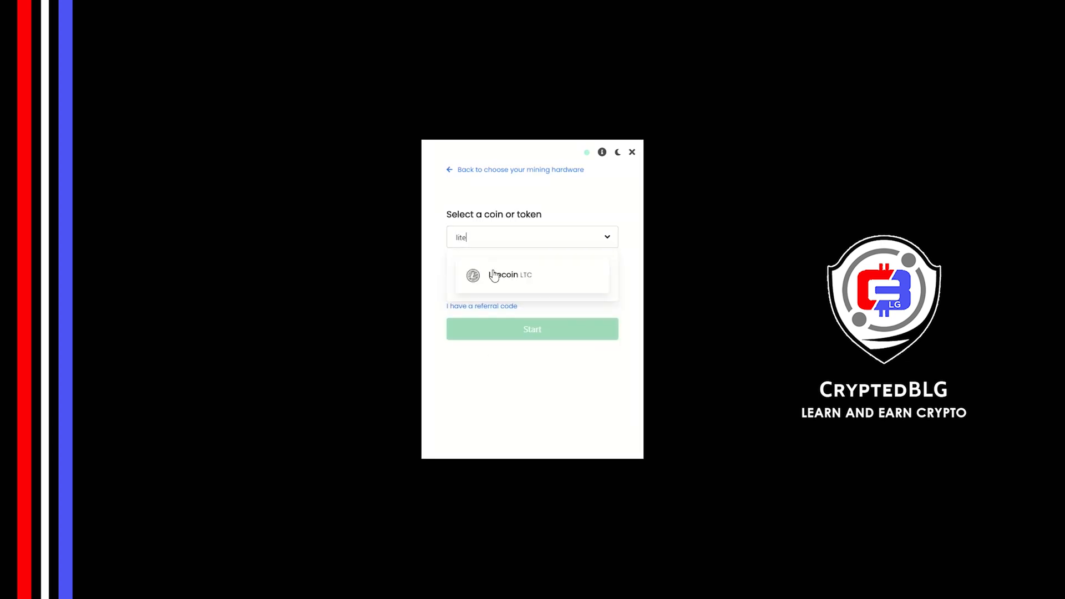
pyautogui.click(504, 275)
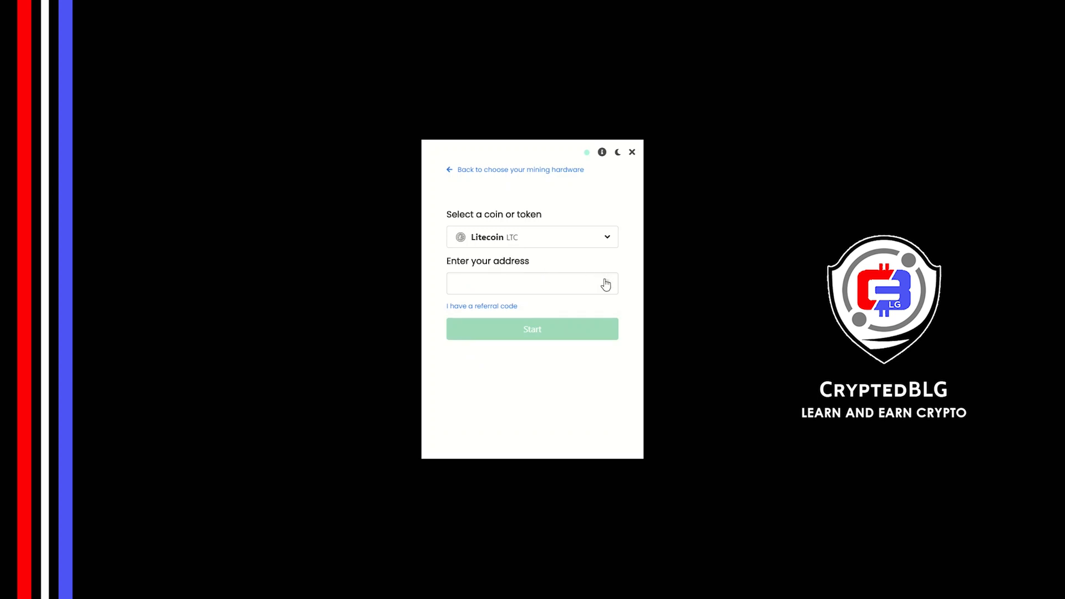
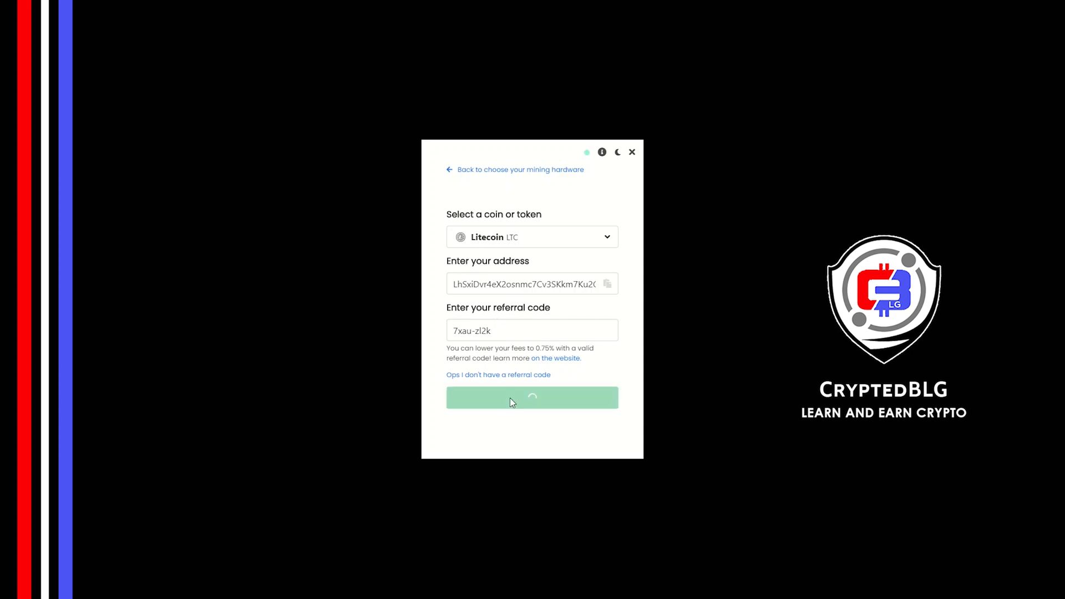
pyautogui.click(532, 397)
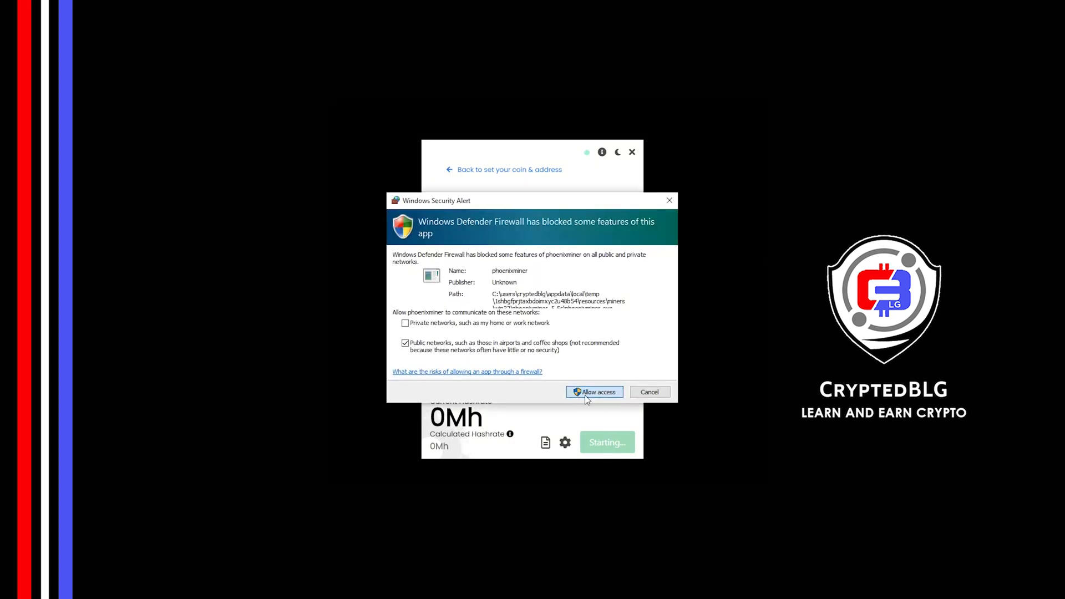
# Allow unMineable Miner through the Windows firewall.
pyautogui.click(593, 392)
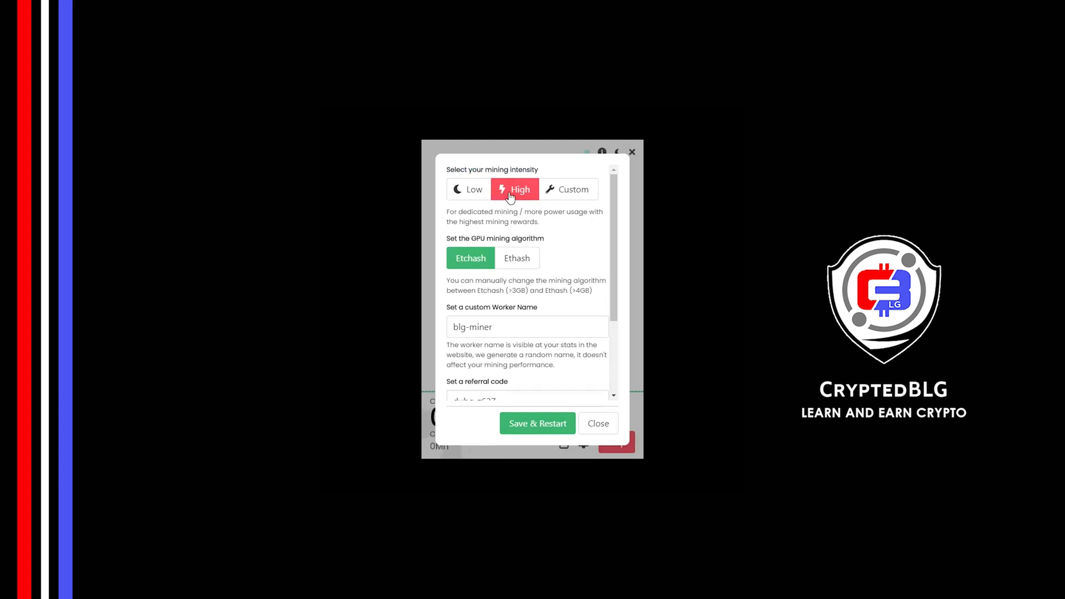
pyautogui.moveTo(512, 233)
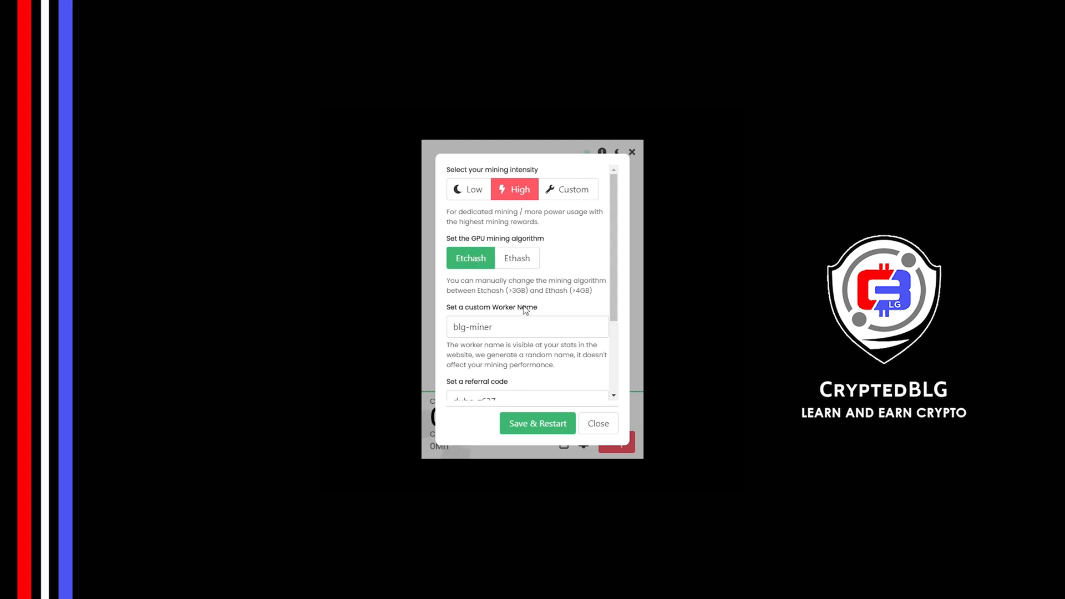
# Set worker name blg-miner and apply the settings with Save & Restart.
pyautogui.doubleClick(472, 326)
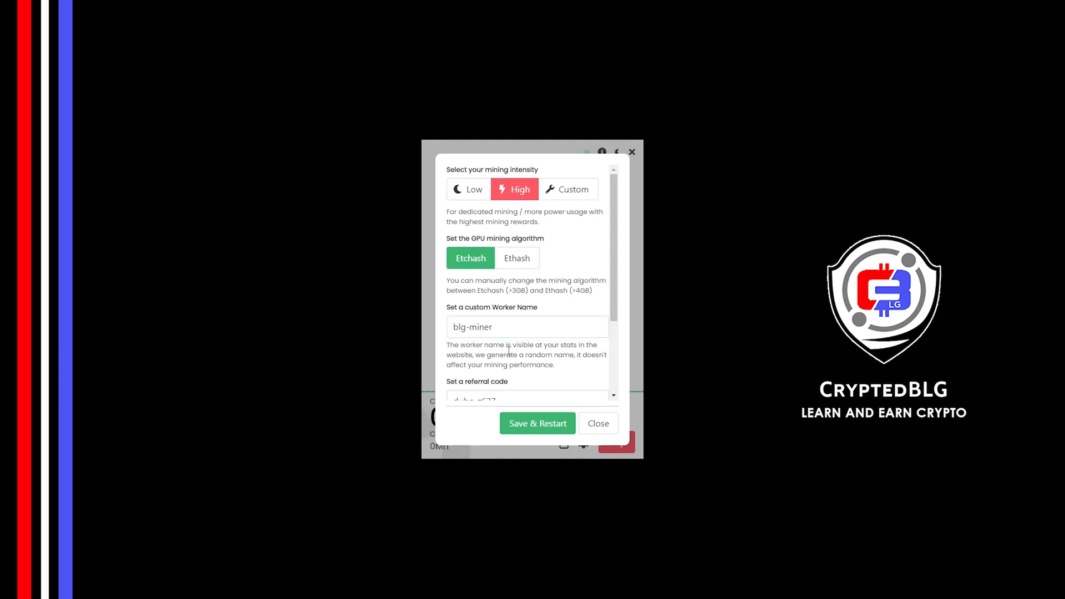
pyautogui.scroll(-3)
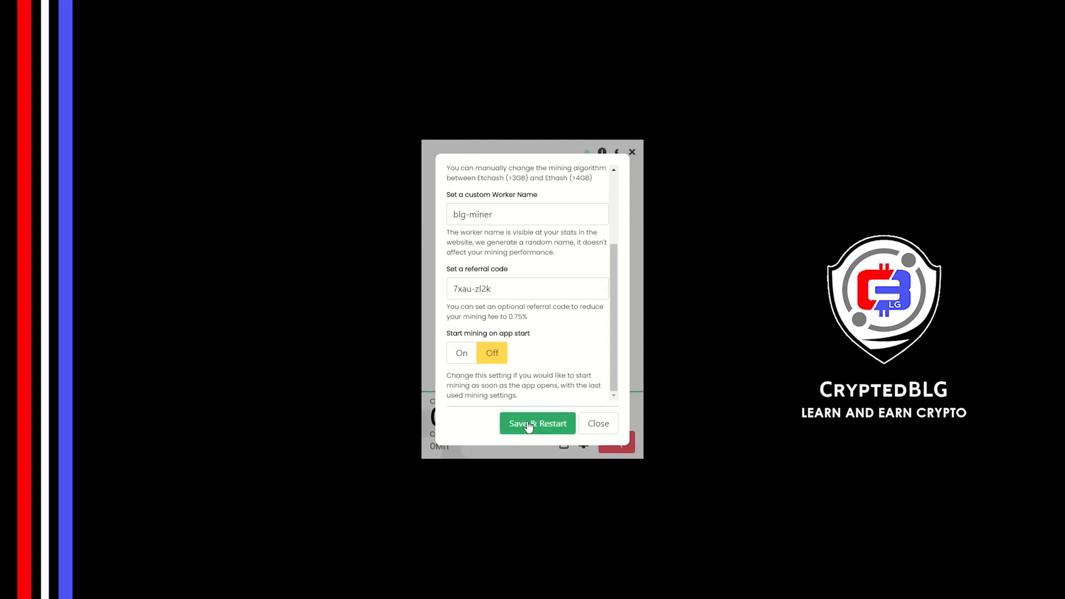
pyautogui.click(537, 423)
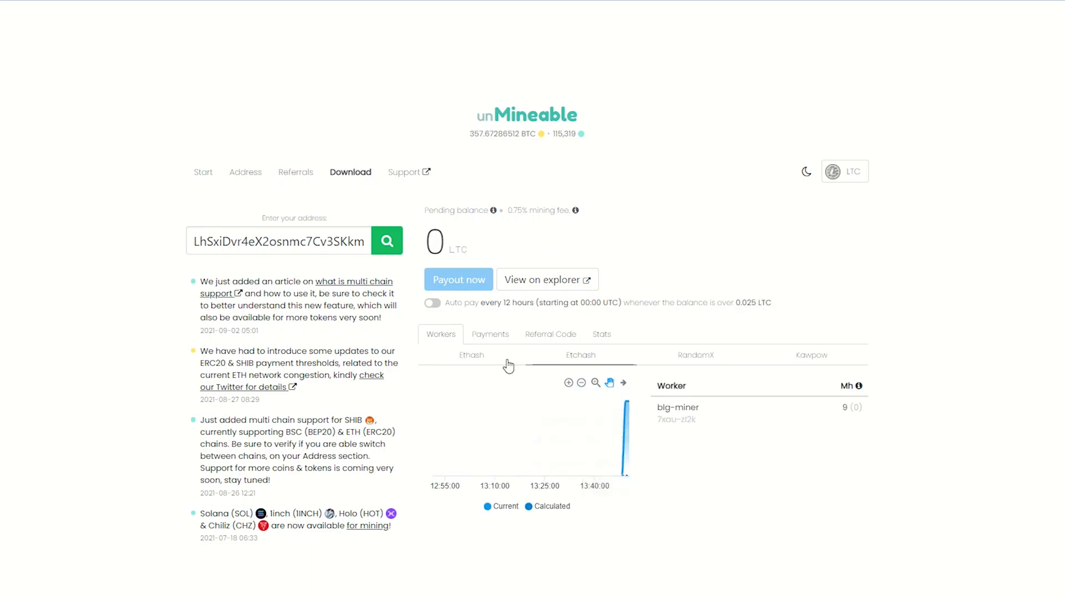
# Browse the dashboard's Payments and Referral Code tabs, then view the Stats tab.
pyautogui.click(489, 333)
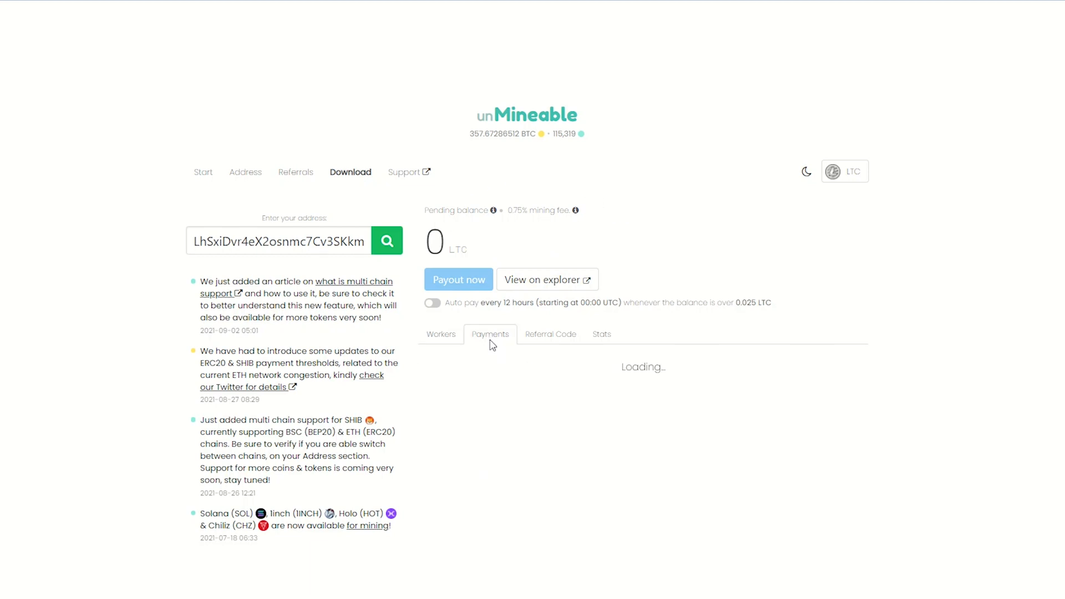
pyautogui.click(550, 333)
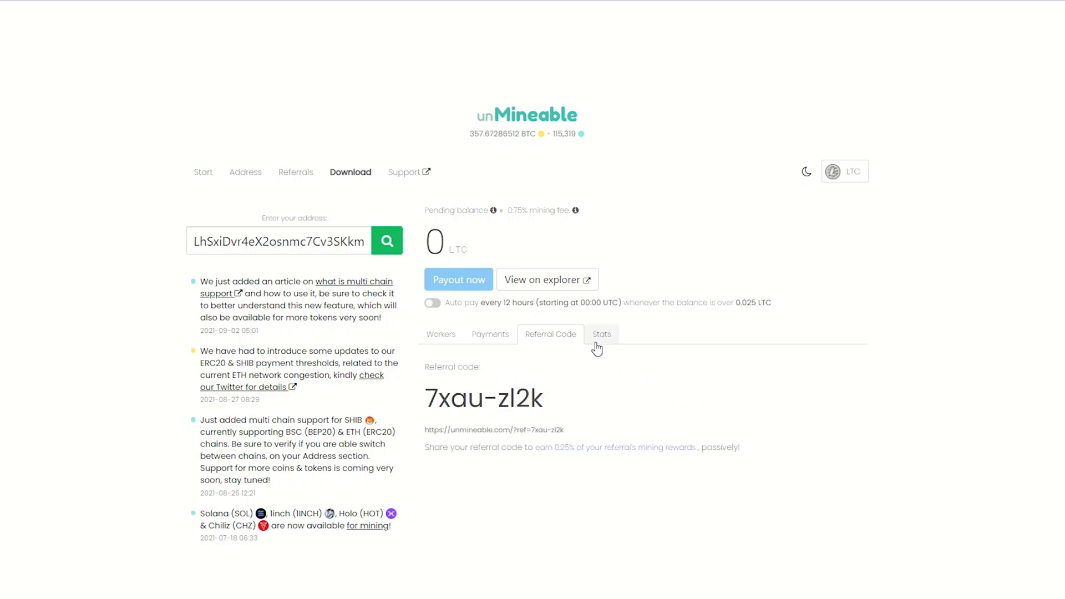
pyautogui.click(600, 333)
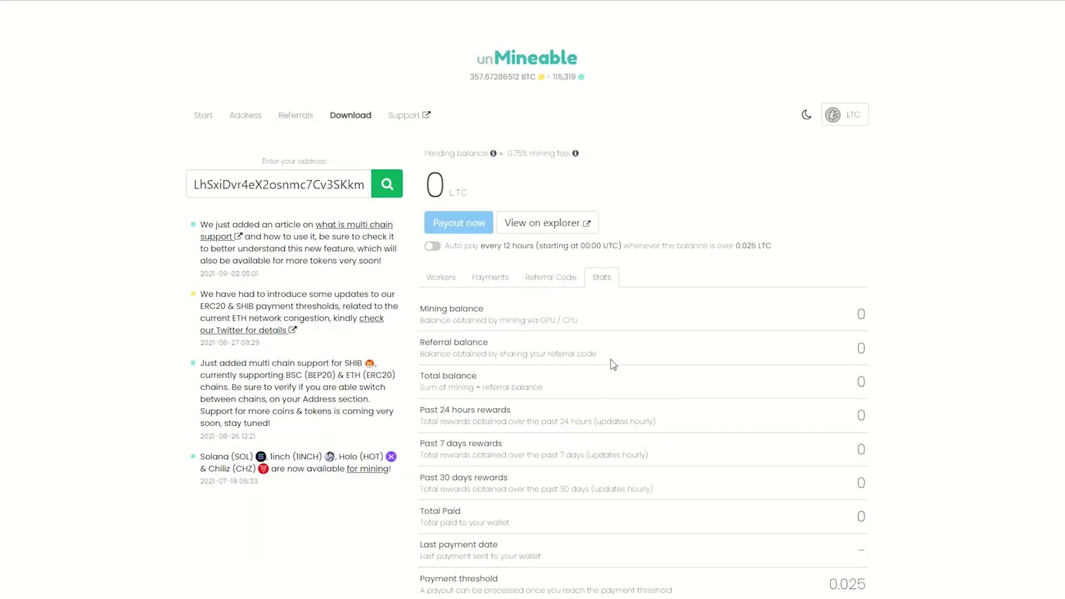